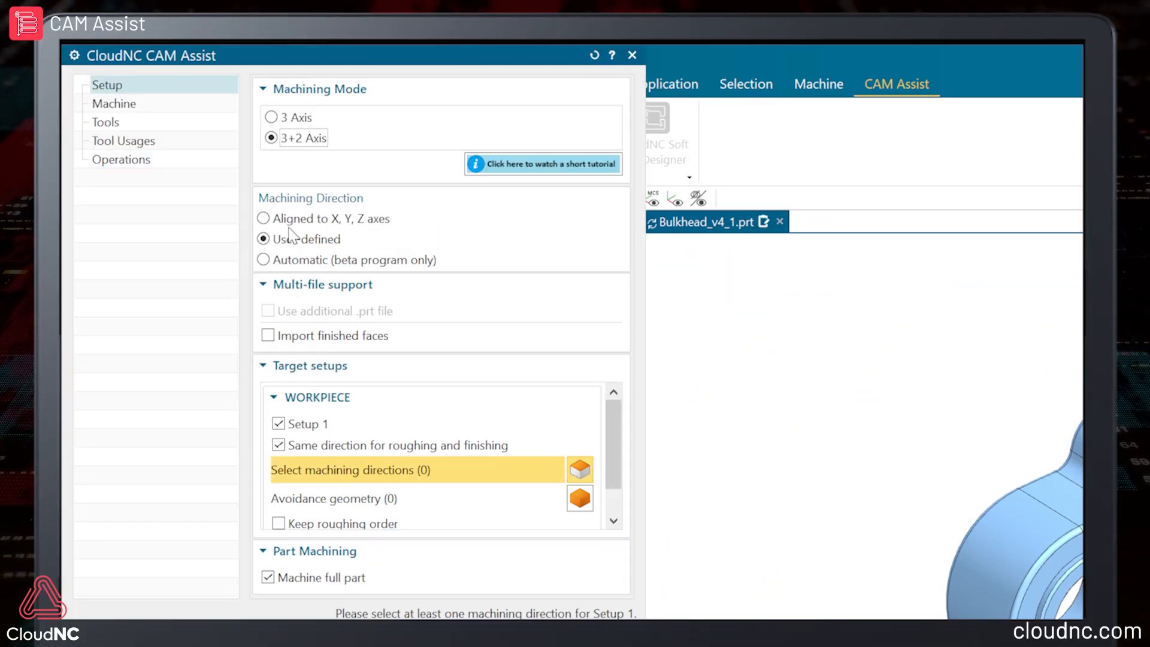
# - Keep the 3+2 Axis setup and set the Roughing Strategy preference to Next Generation Roughing
pyautogui.click(121, 160)
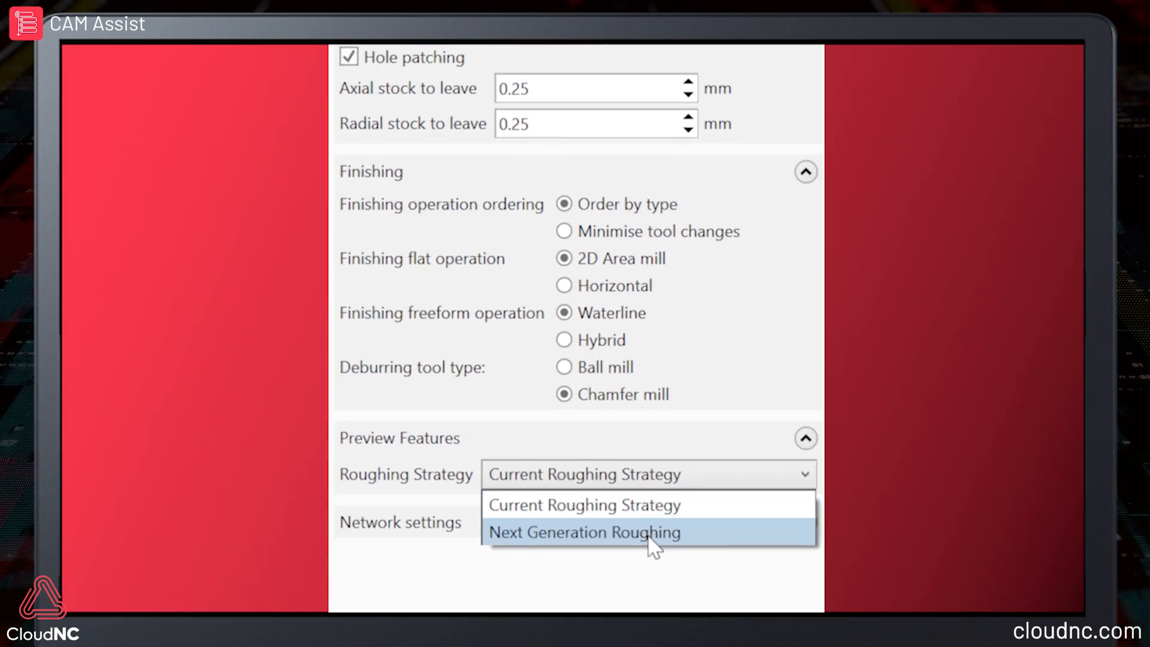
pyautogui.click(584, 532)
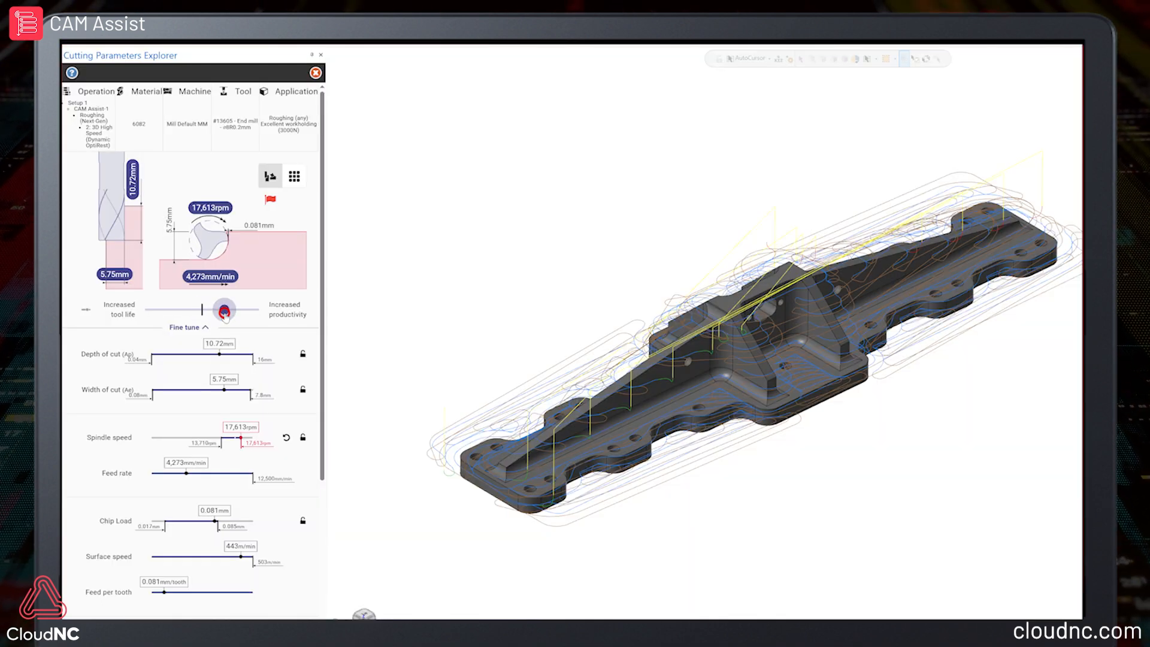